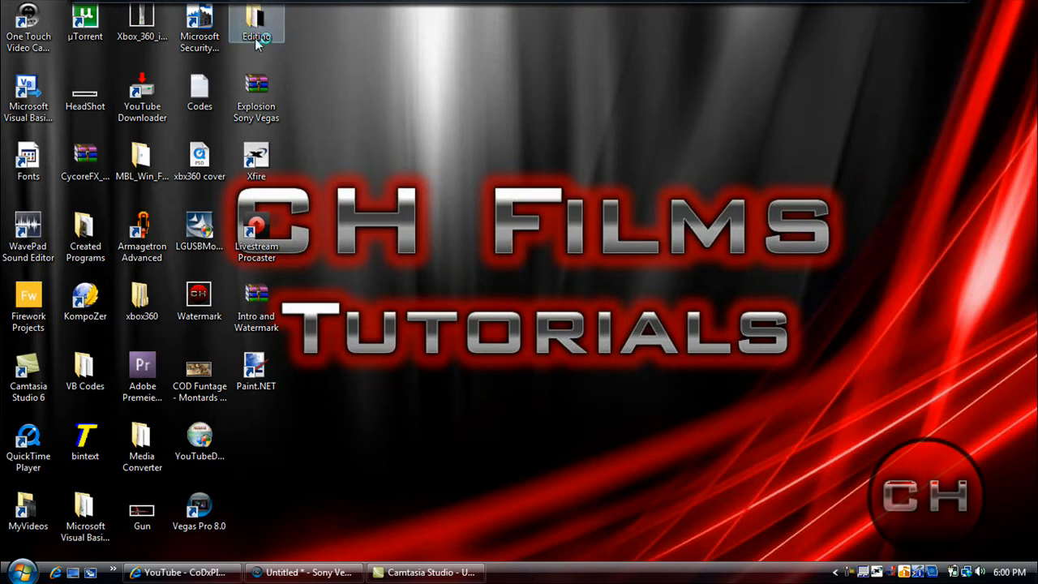
# Open the Editing folder from the desktop to show its 60 video and project files
pyautogui.doubleClick(256, 26)
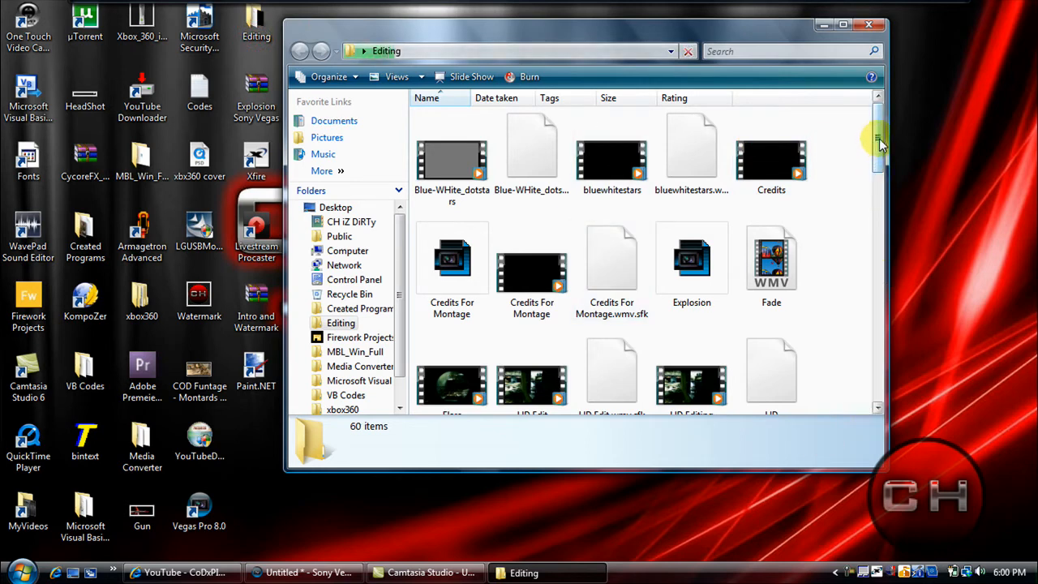
pyautogui.moveTo(878, 139)
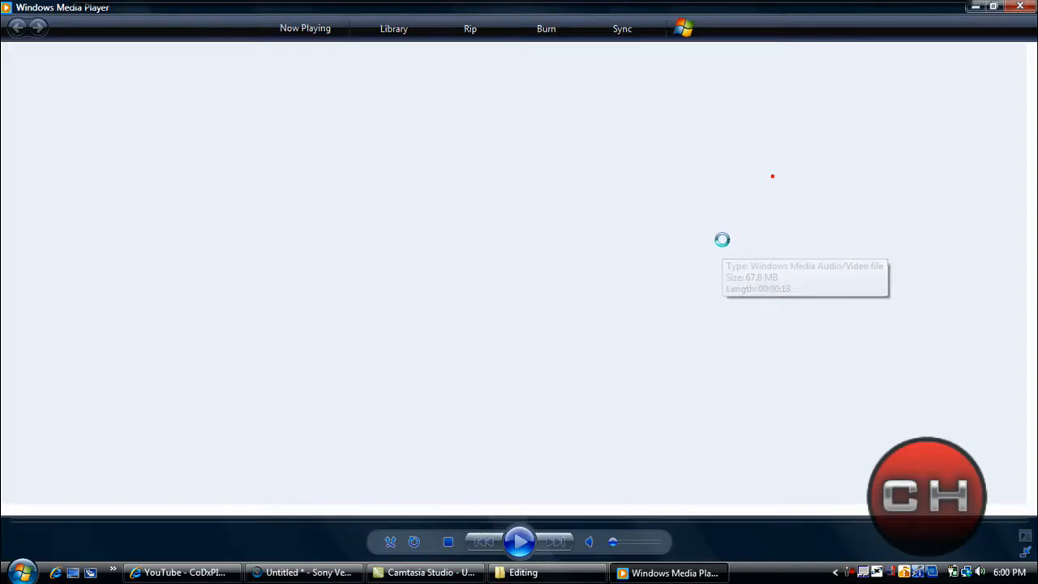
# Start playing Fade.wmv in Windows Media Player's Now Playing view
pyautogui.click(519, 542)
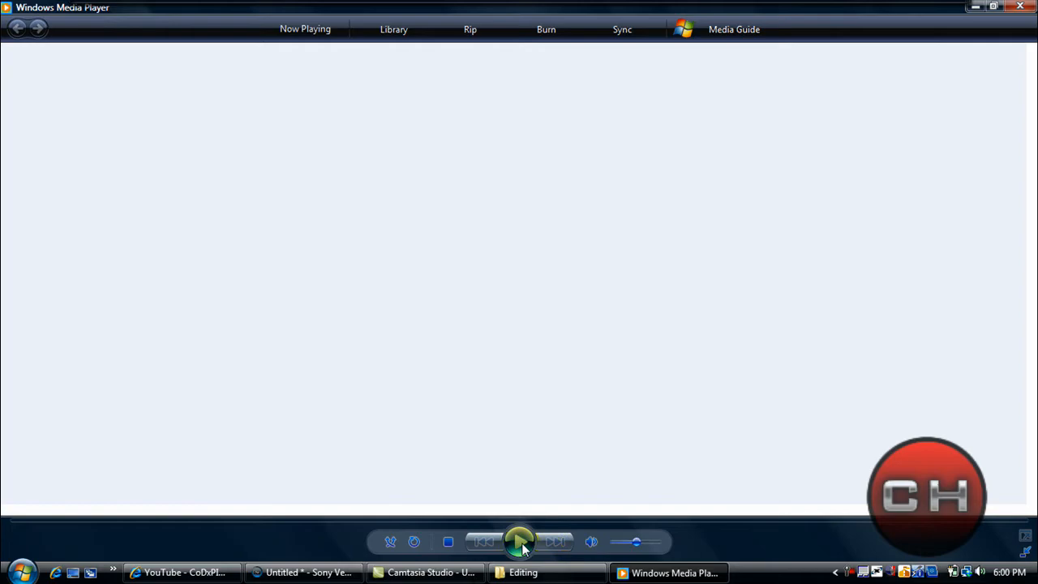
pyautogui.click(519, 541)
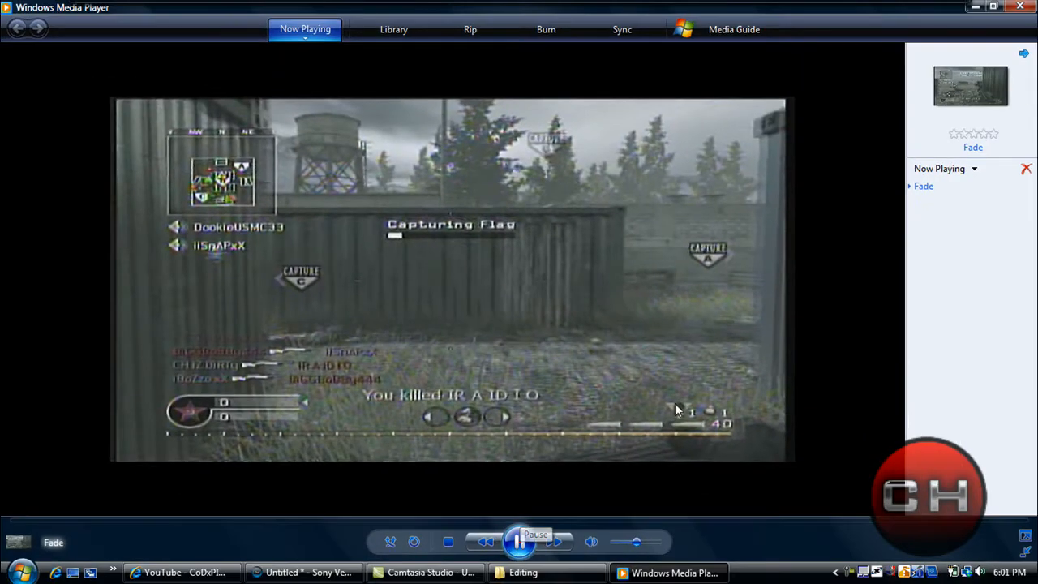
pyautogui.moveTo(1012, 35)
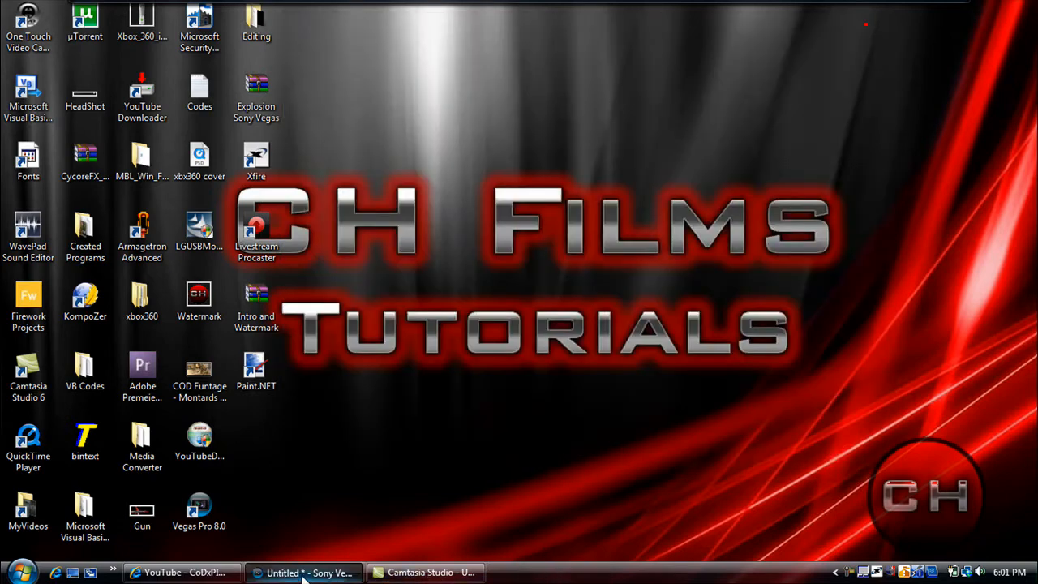
# In Vegas, place the second gameplay clip on the timeline and play it back
pyautogui.click(304, 572)
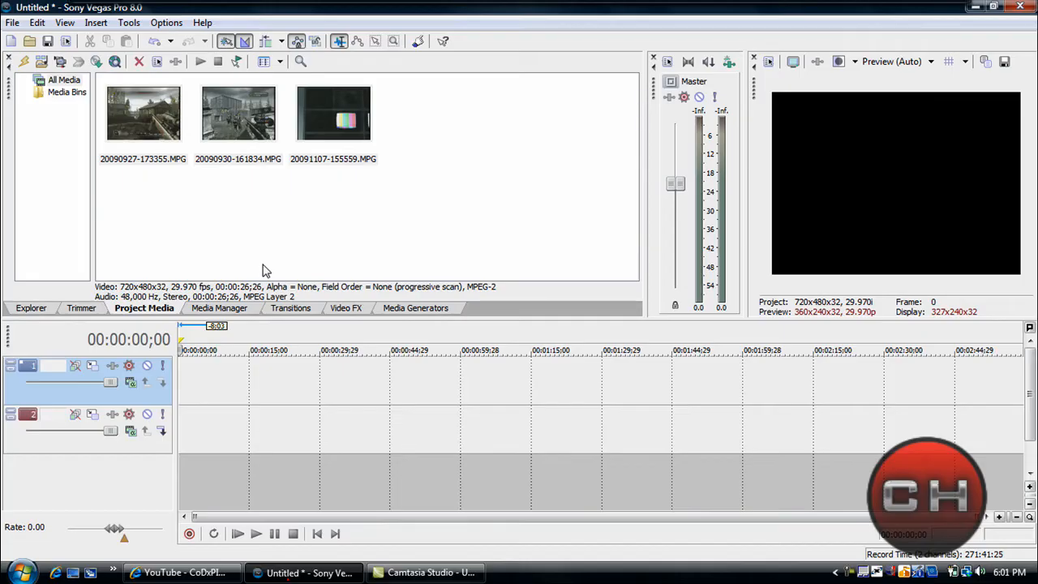
pyautogui.moveTo(397, 170)
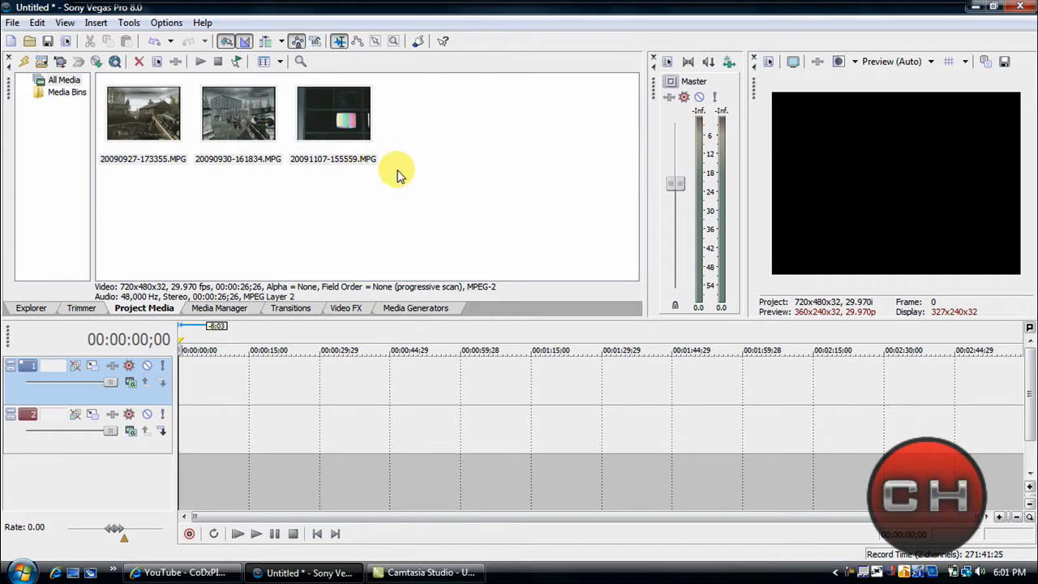
pyautogui.click(144, 113)
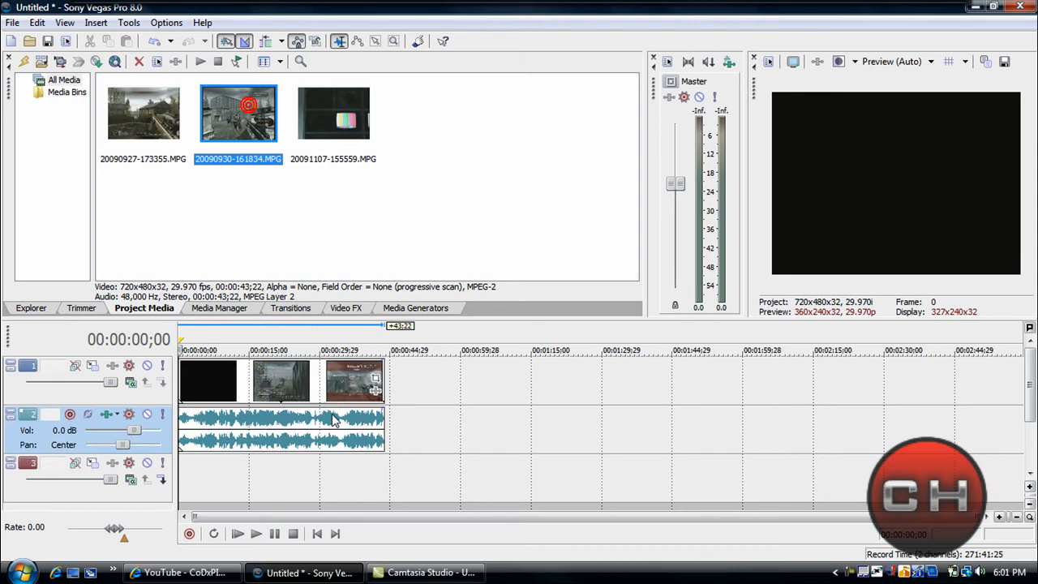
pyautogui.click(237, 533)
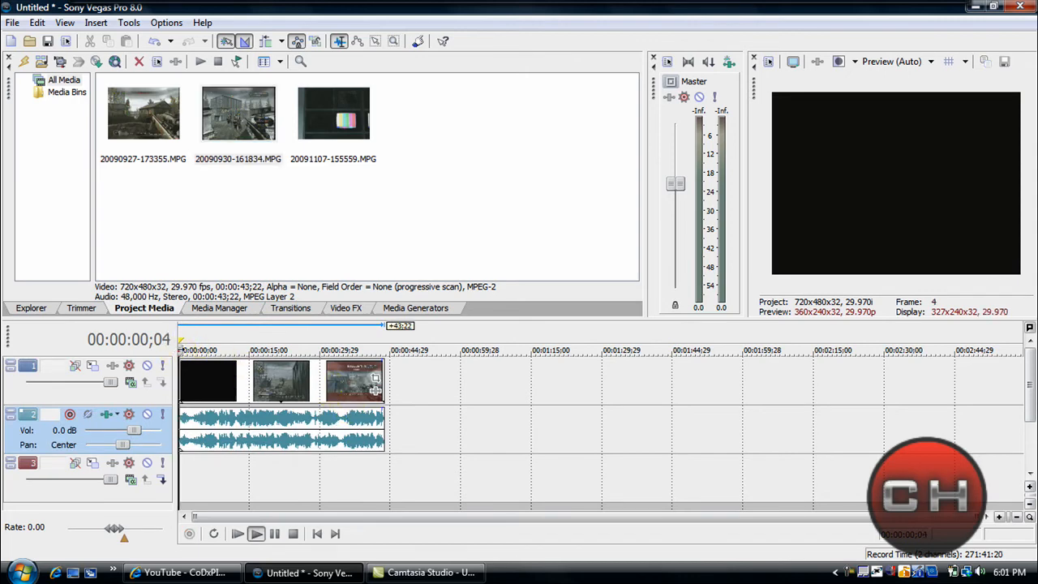
pyautogui.click(237, 533)
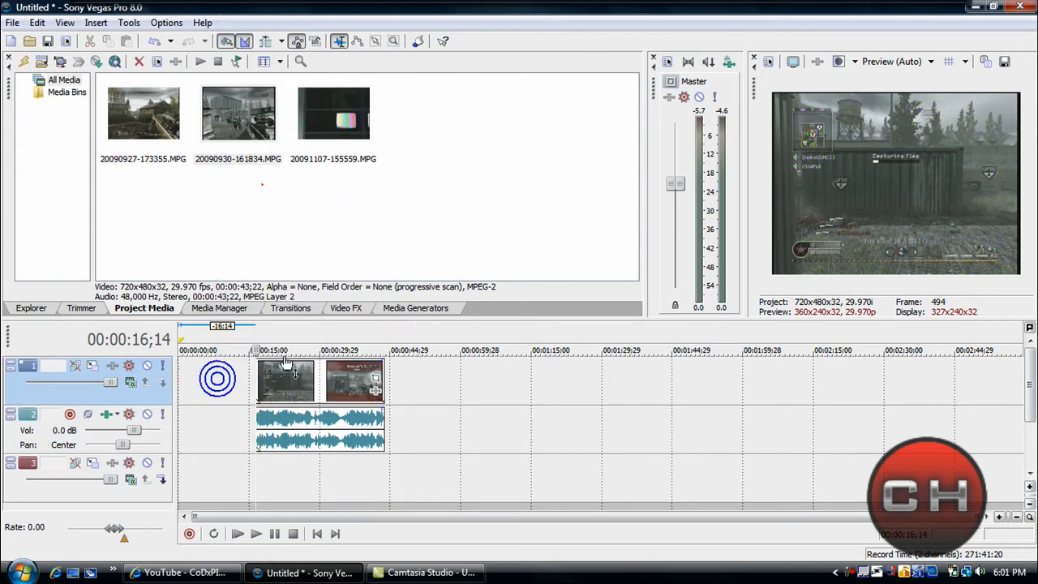
# Delete the extra track, leaving one video track with the short clip
pyautogui.rightClick(29, 373)
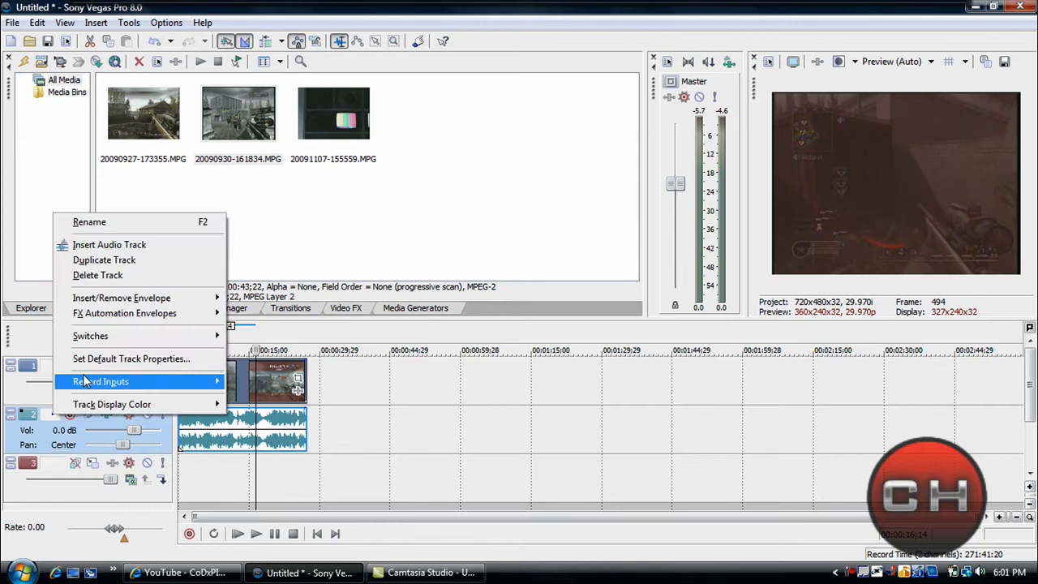
pyautogui.moveTo(97, 275)
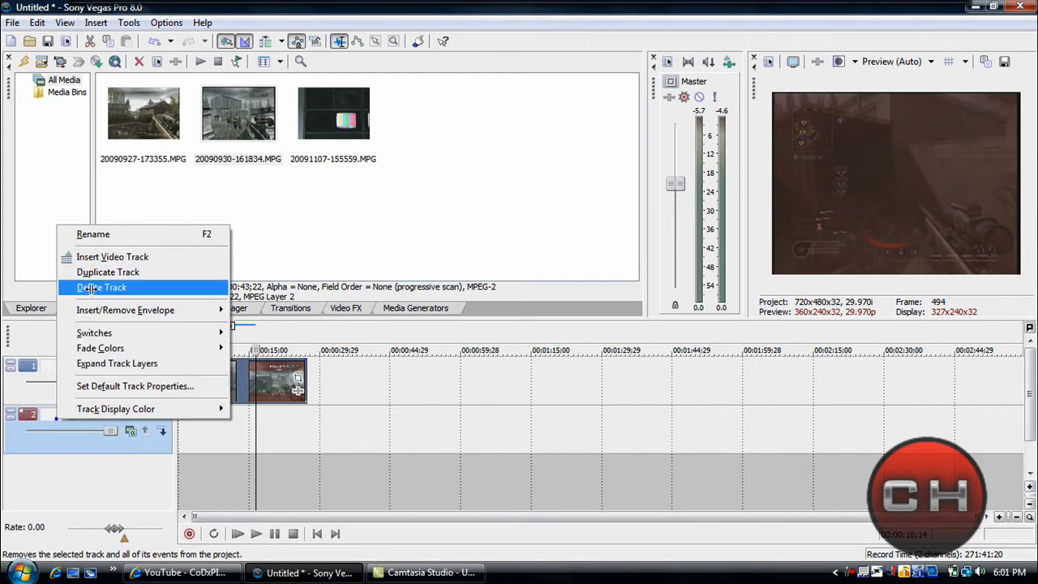
pyautogui.click(102, 287)
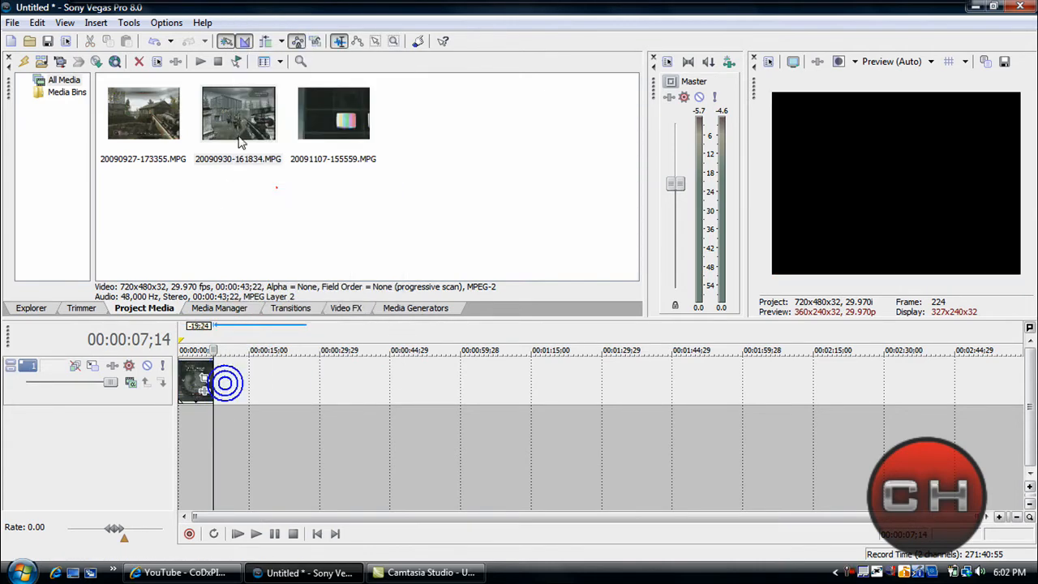
# Add 20090927-173355.MPG to the timeline and move it to about 00:00:45
pyautogui.click(143, 113)
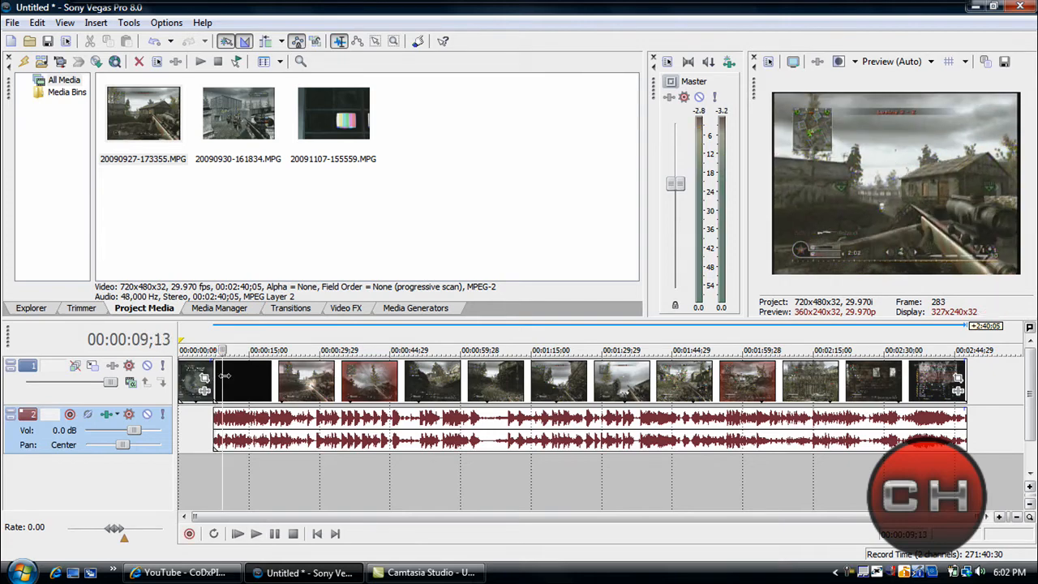
pyautogui.click(253, 350)
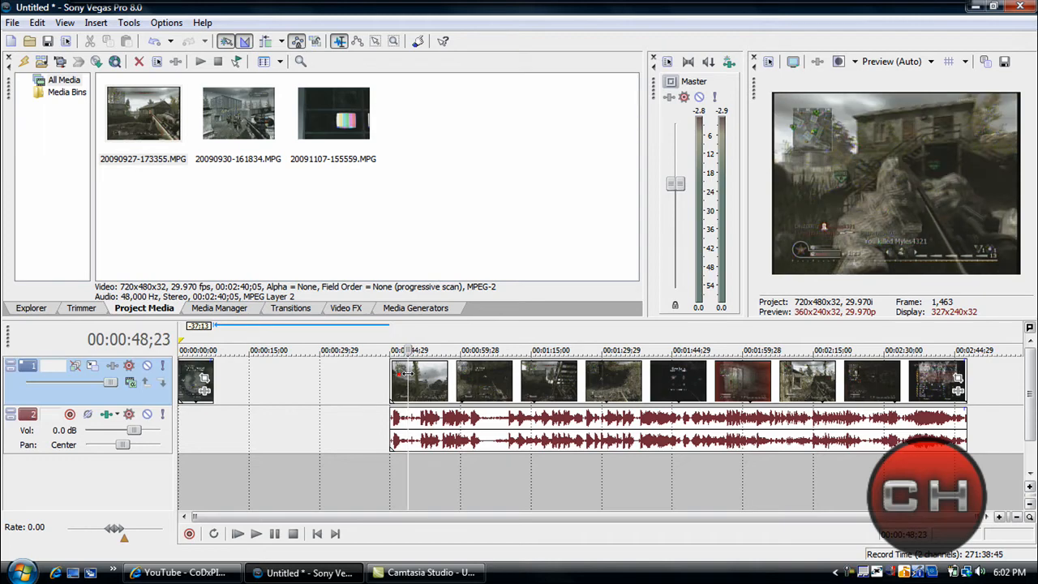
# Delete the audio track holding the long gameplay clip's audio
pyautogui.rightClick(419, 381)
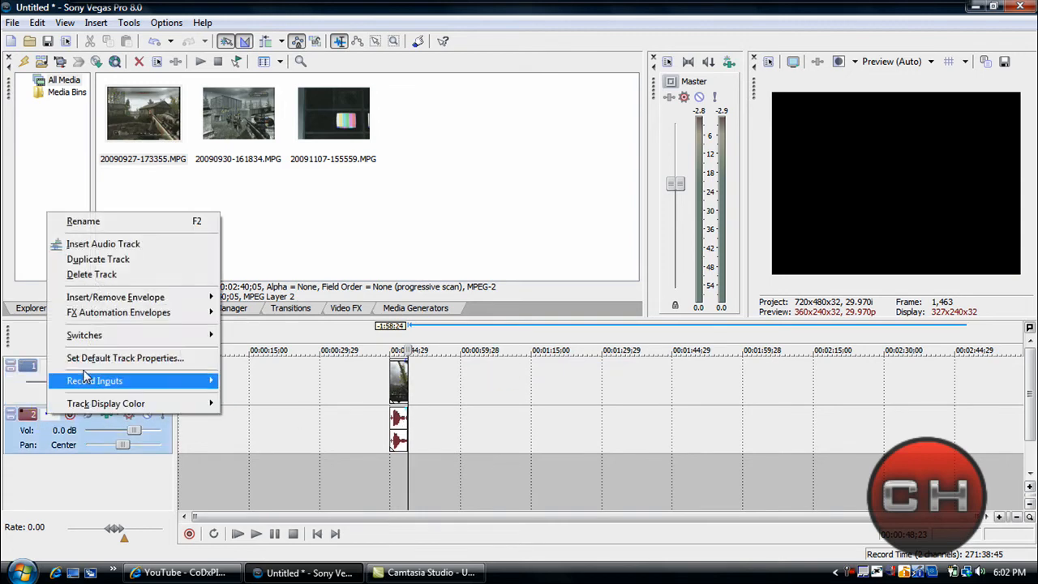
pyautogui.moveTo(91, 274)
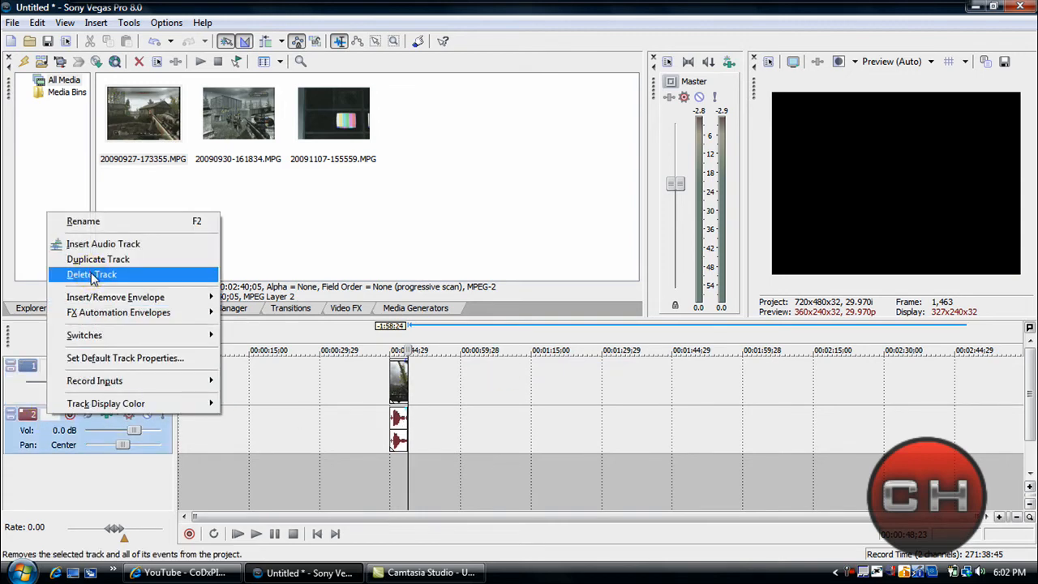
pyautogui.click(91, 274)
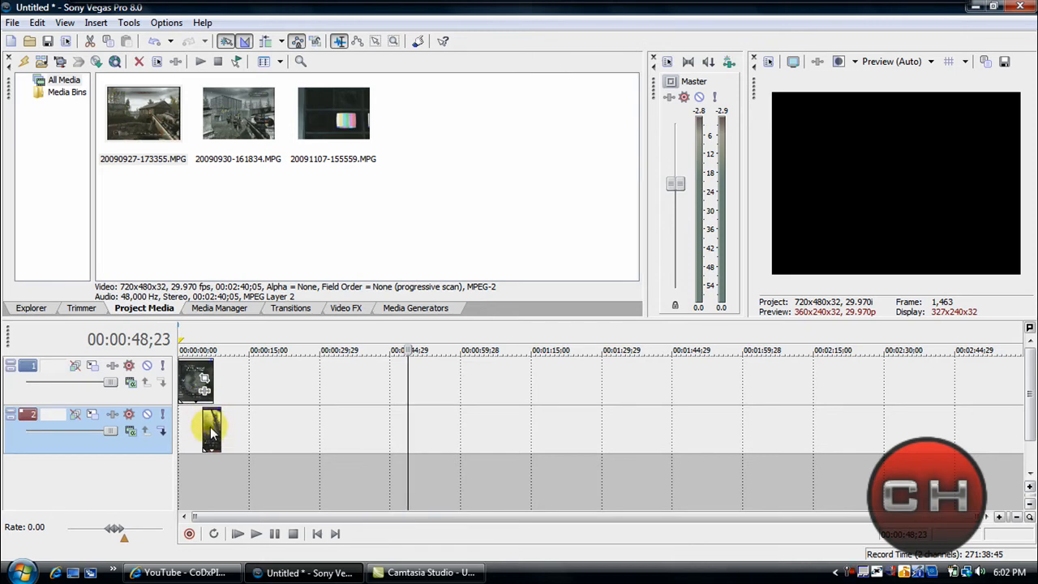
# Slide the lower clip on track 2 under the end of the track 1 clip
pyautogui.moveTo(211, 426); pyautogui.dragTo(219, 428)
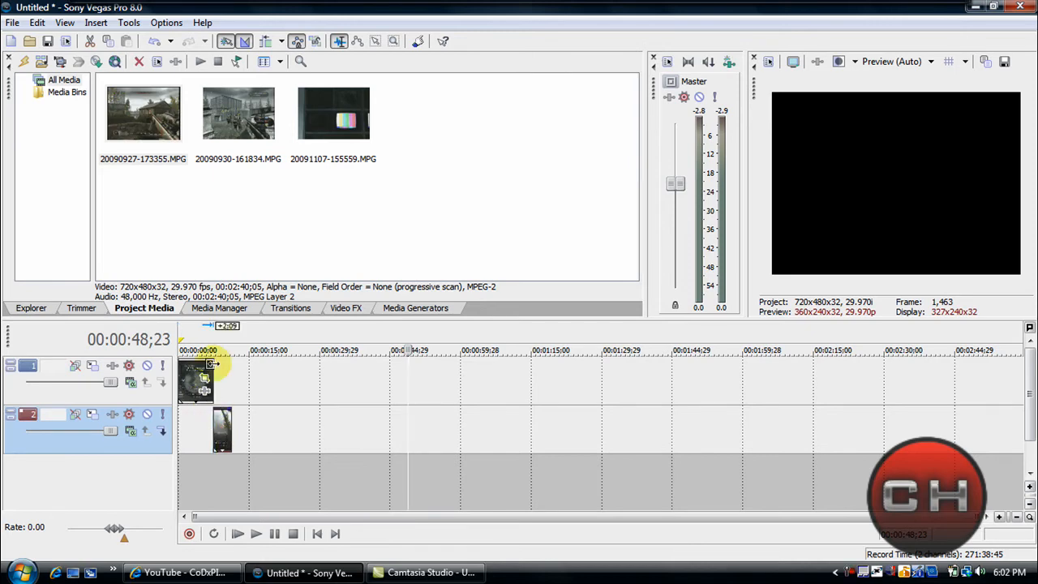
pyautogui.moveTo(215, 363)
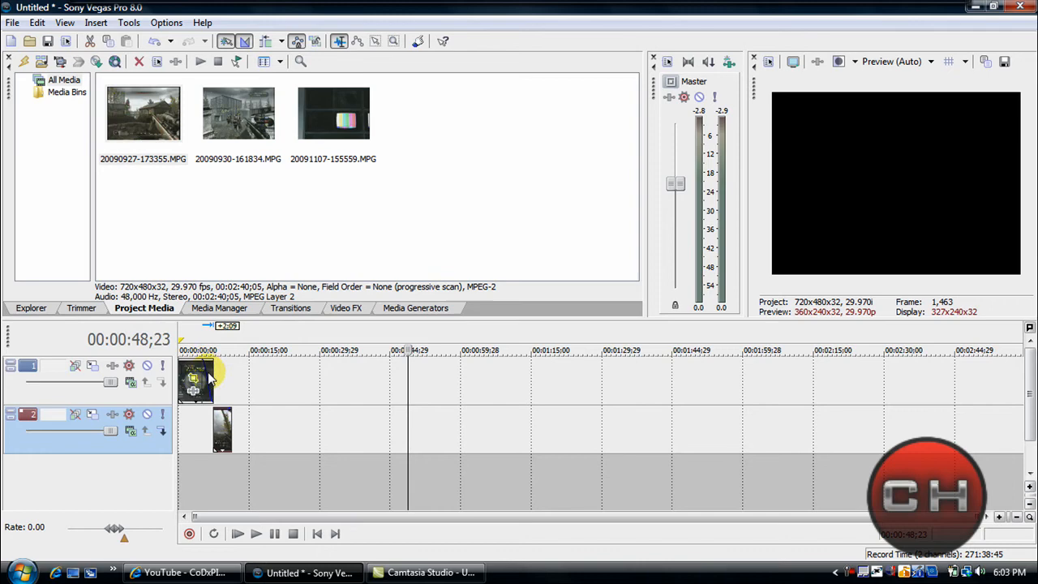
pyautogui.moveTo(218, 409)
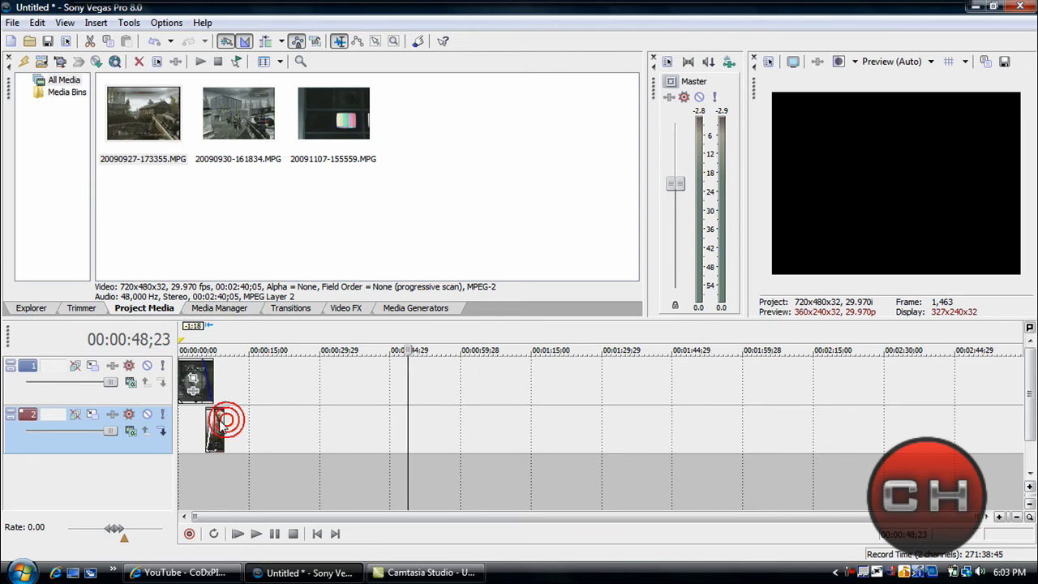
pyautogui.click(219, 422)
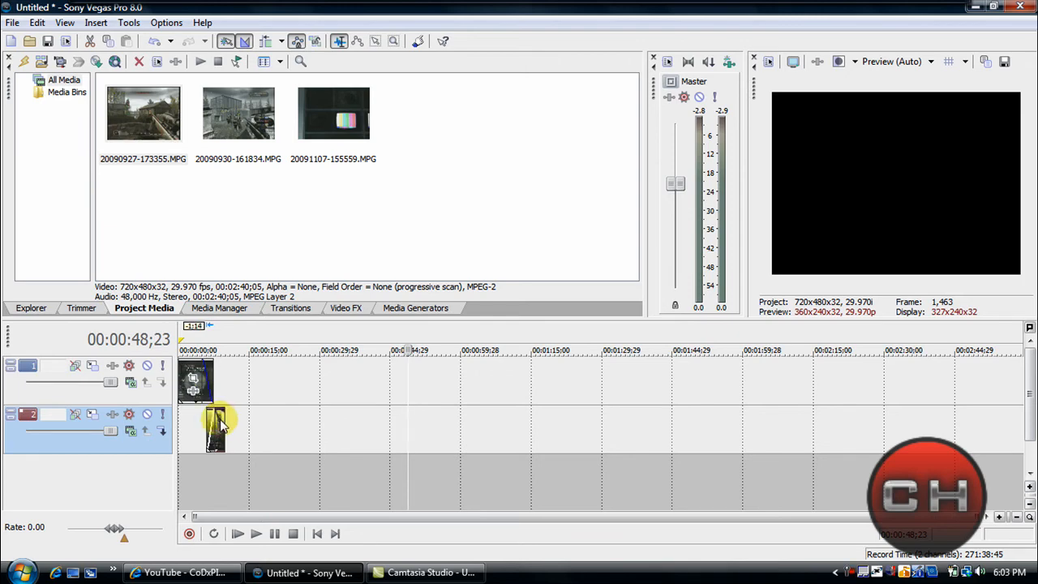
pyautogui.moveTo(406, 405)
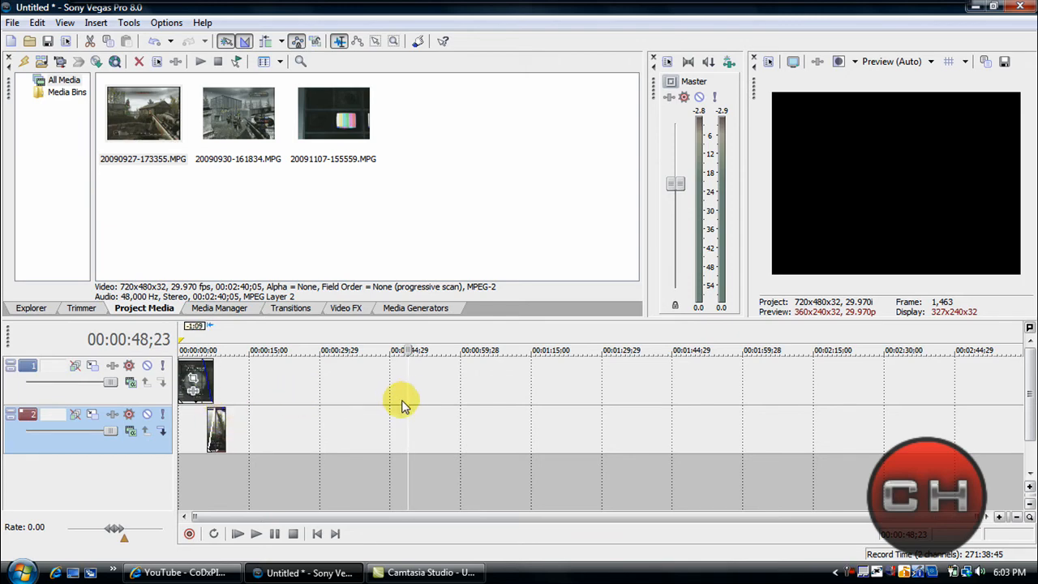